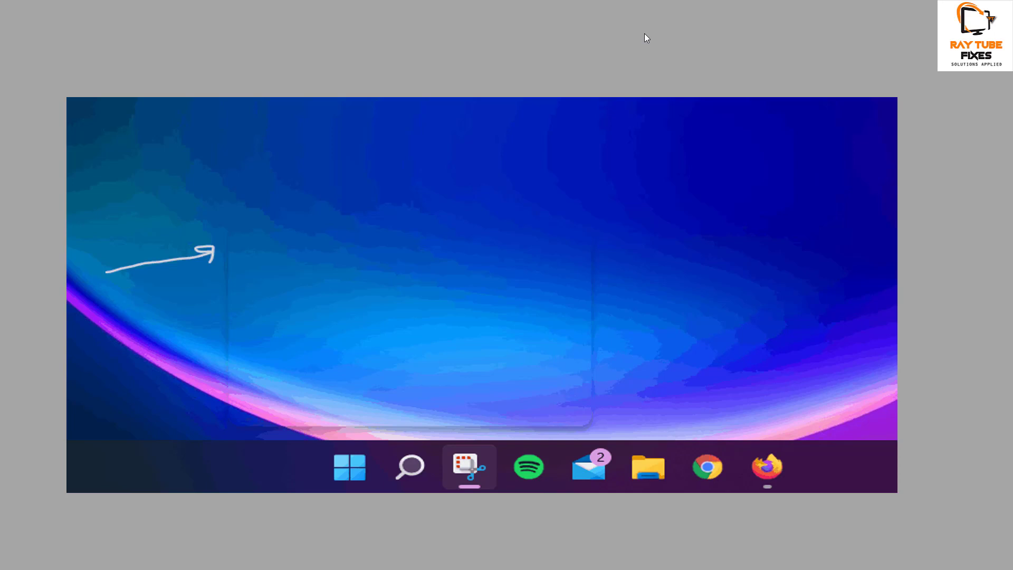
{"action": "mouse_move", "coordinate": [293, 292]}
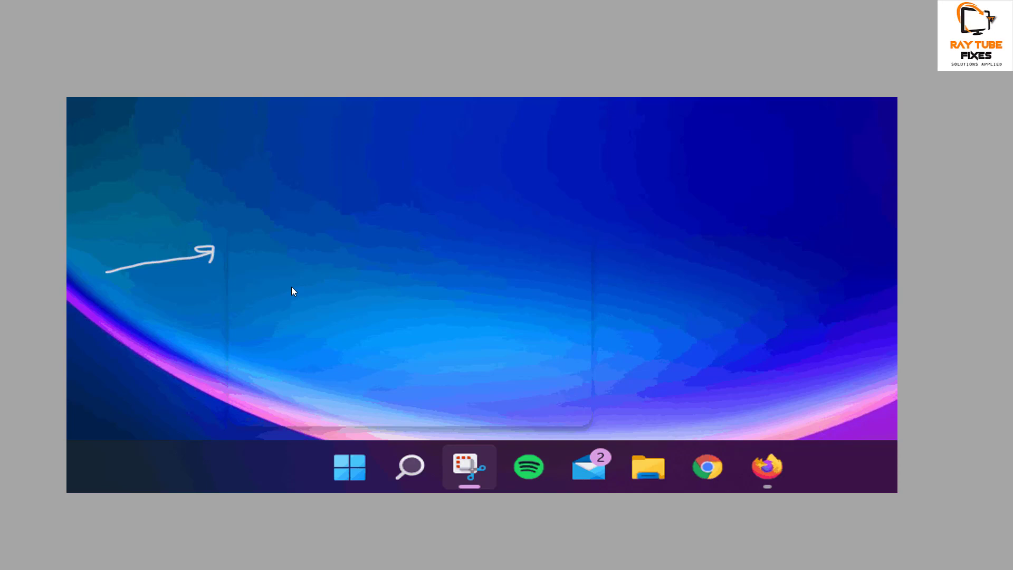
{"action": "mouse_move", "coordinate": [308, 326]}
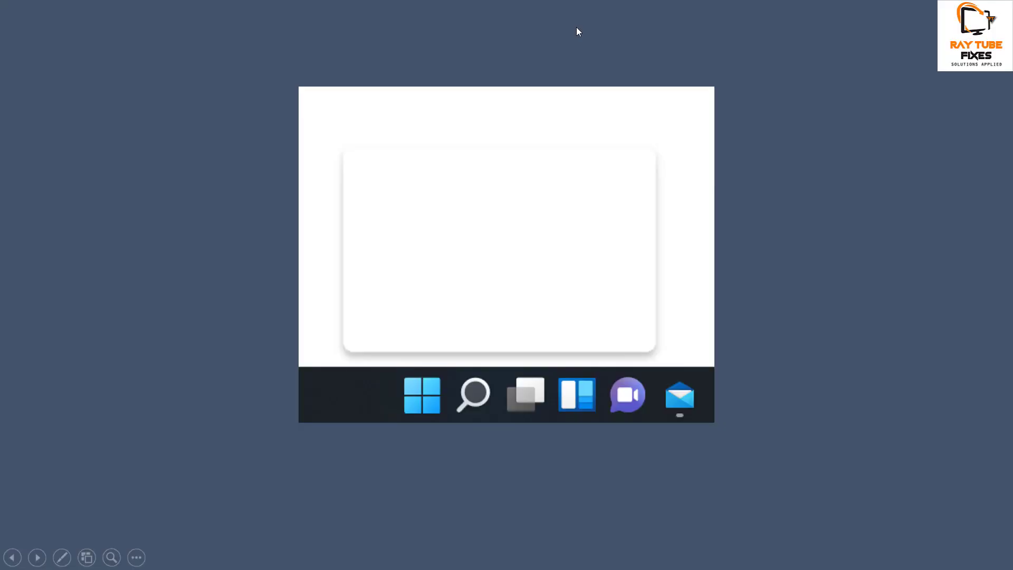
{"action": "mouse_move", "coordinate": [417, 211]}
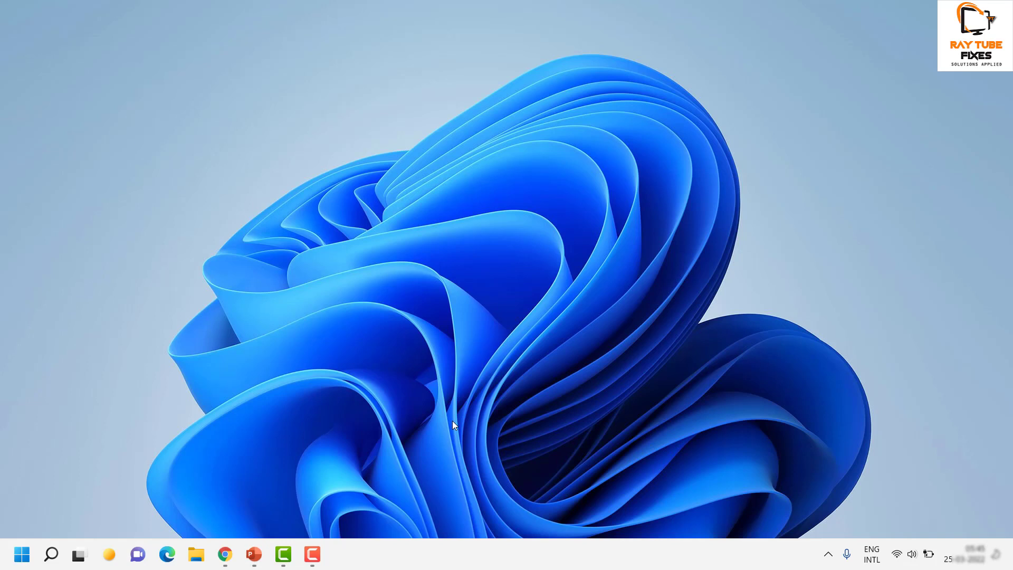
{"action": "mouse_move", "coordinate": [4, 445]}
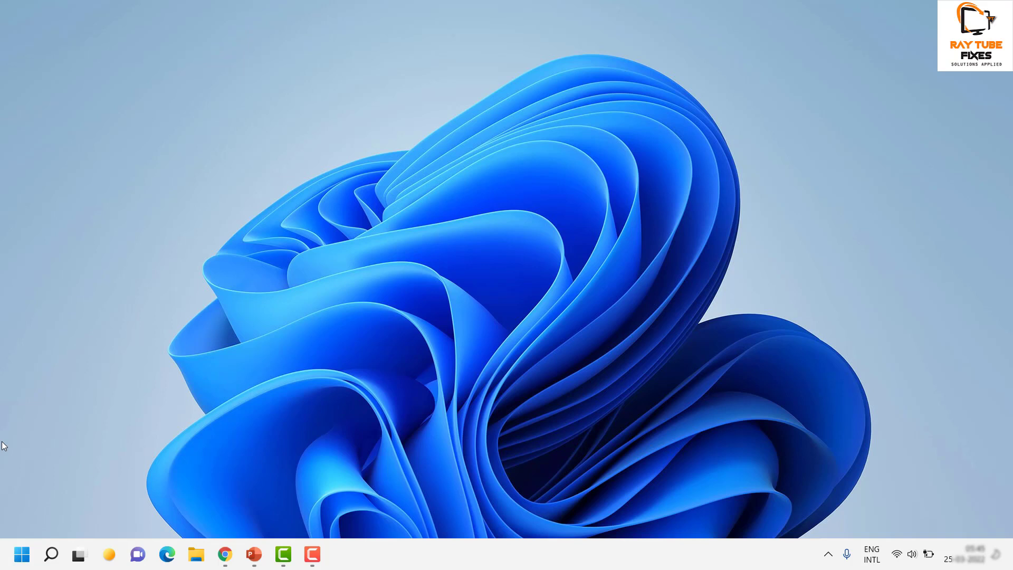
Right-click the taskbar at its left edge to bring up the Task Manager option
{"action": "right_click", "coordinate": [21, 554]}
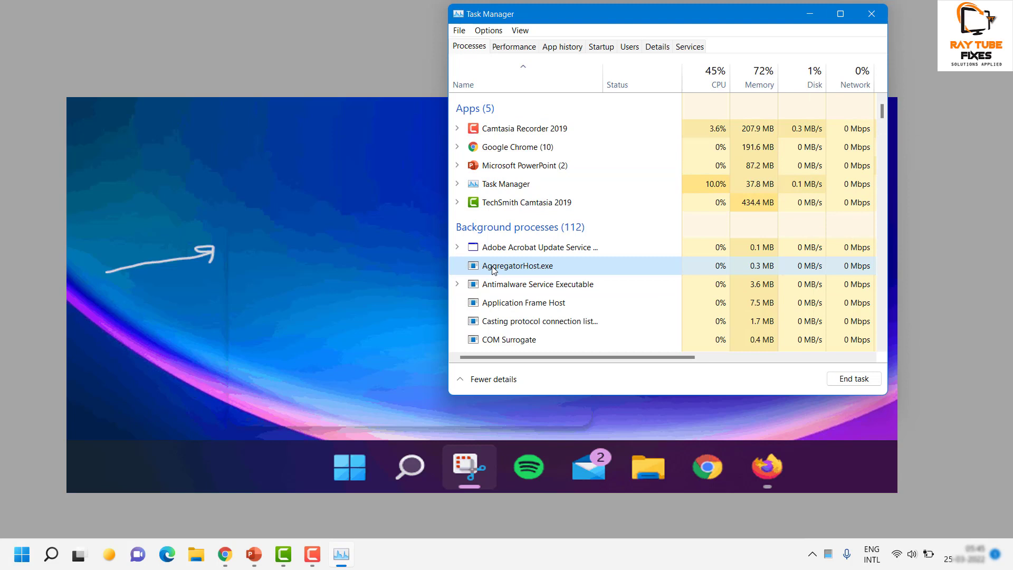
Scroll down to Windows Explorer, select it, and open its Restart action
{"action": "scroll", "scroll_direction": "down", "scroll_amount": 3}
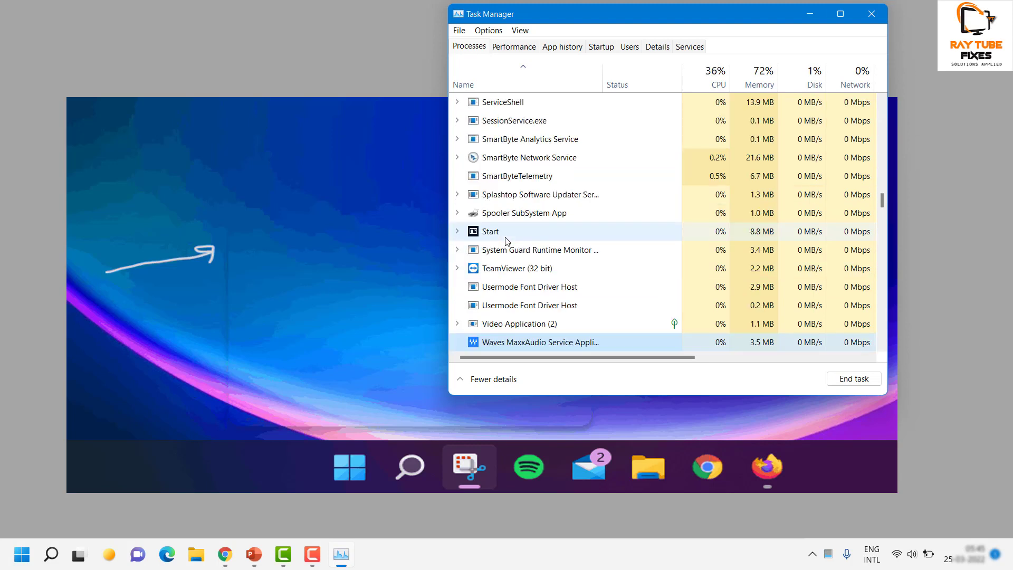
{"action": "scroll", "scroll_direction": "down", "scroll_amount": 3}
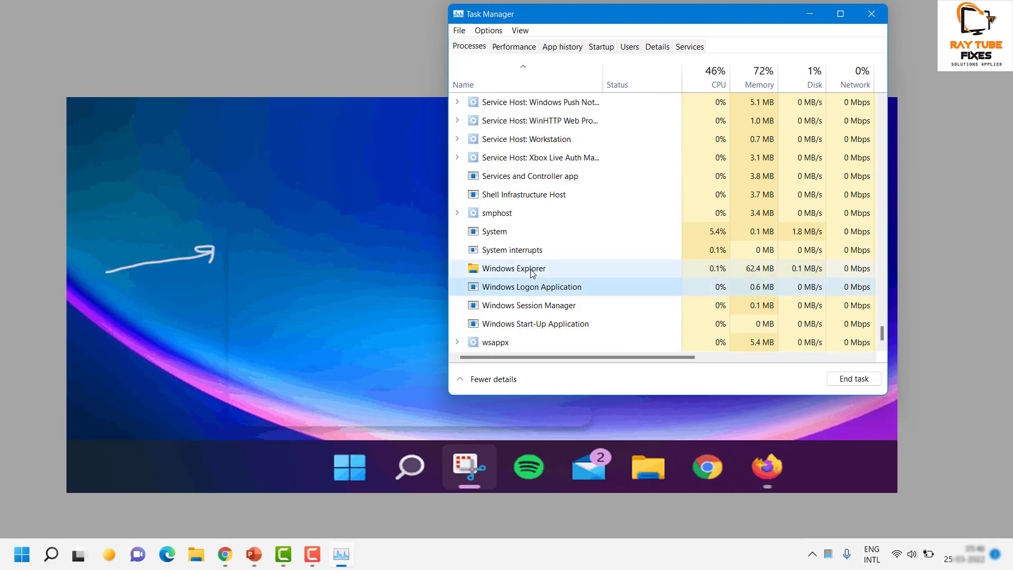
{"action": "left_click", "coordinate": [513, 269]}
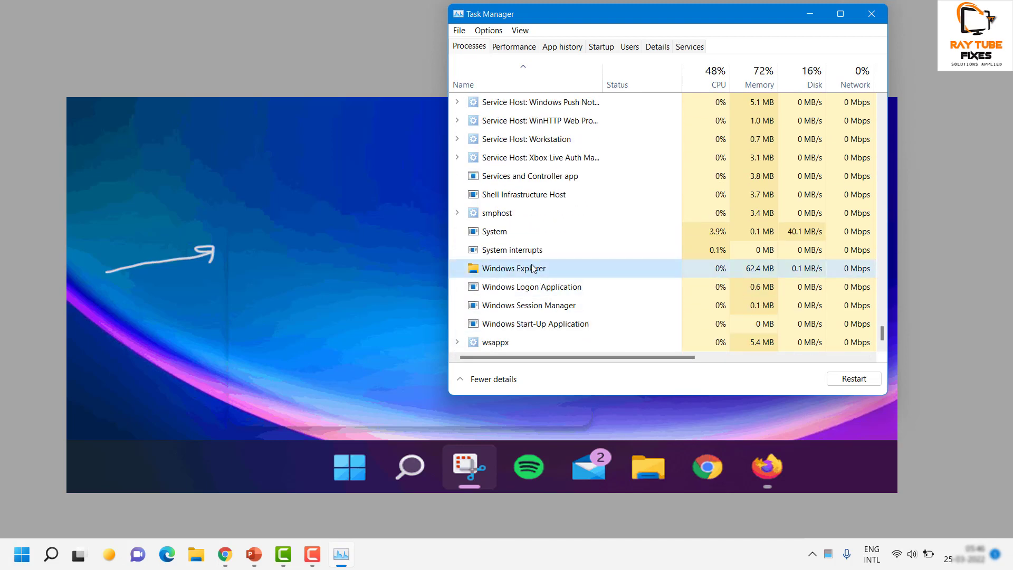
{"action": "right_click", "coordinate": [511, 269]}
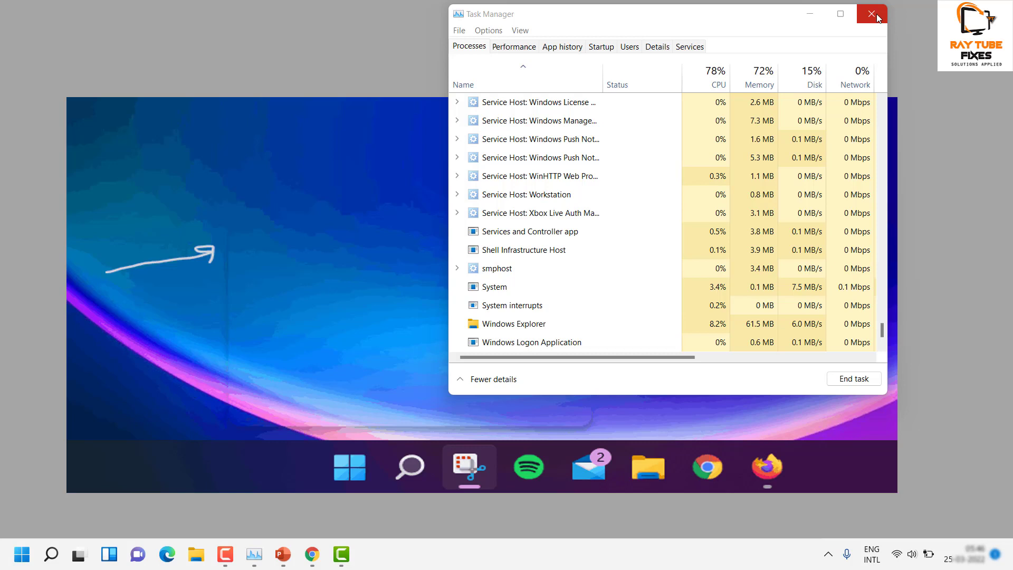
{"action": "mouse_move", "coordinate": [377, 270]}
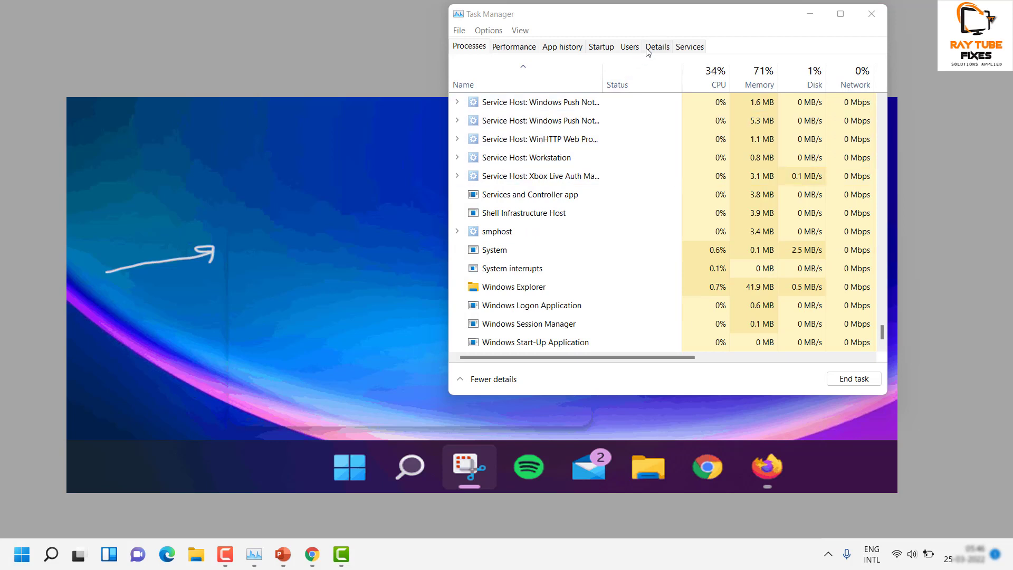
Switch to the Details tab and scroll the executables list toward MiniSearchHost
{"action": "left_click", "coordinate": [657, 47]}
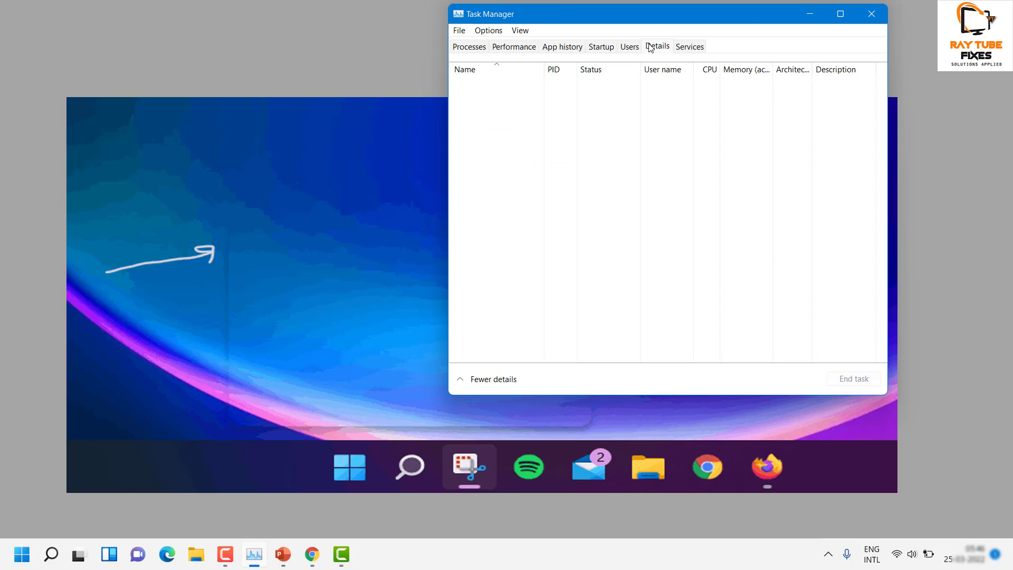
{"action": "left_click", "coordinate": [657, 47]}
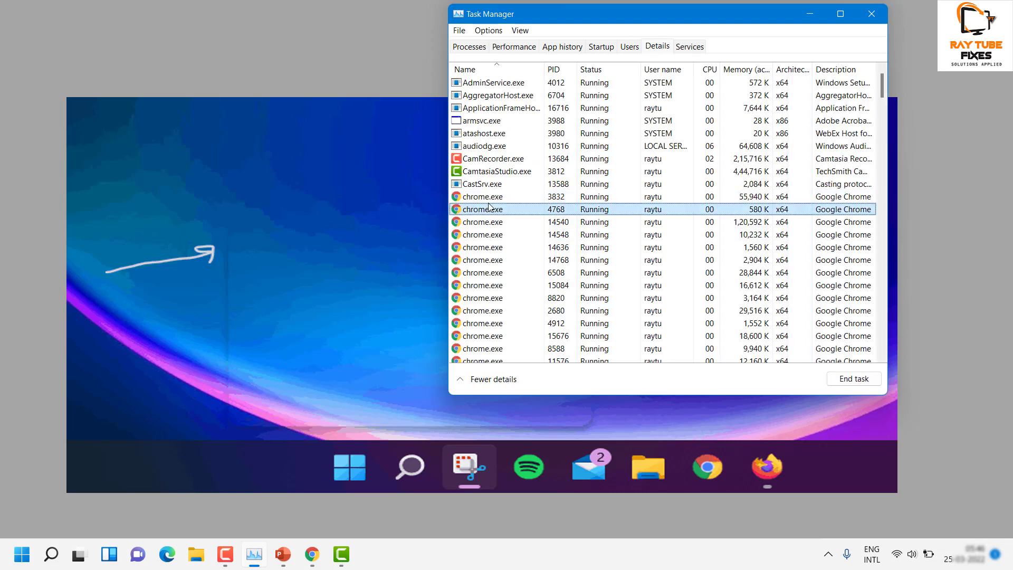
{"action": "scroll", "scroll_direction": "down", "scroll_amount": 3}
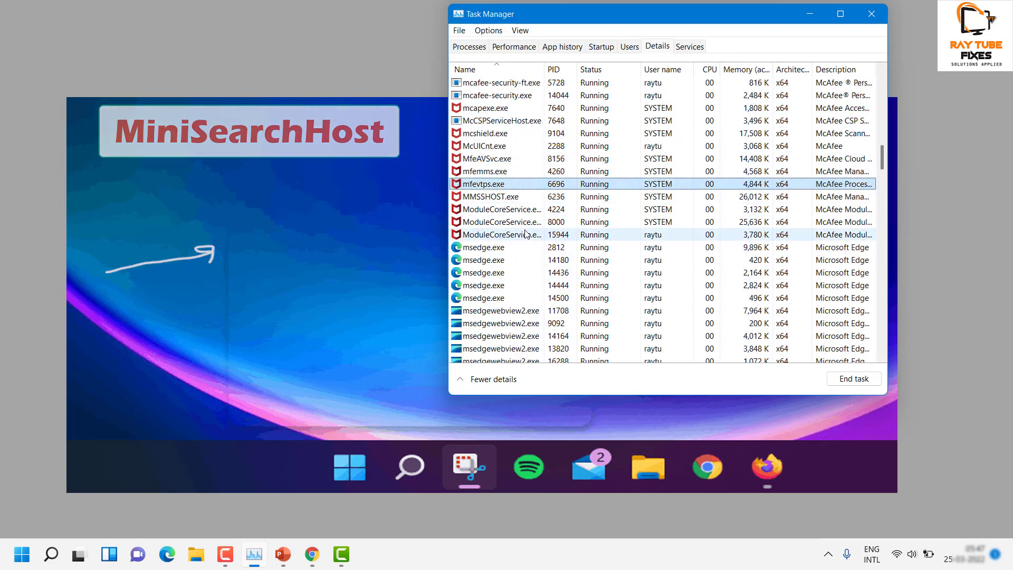
Select IntelCpHeciSvc.exe in the Details list and open its End task menu
{"action": "left_click", "coordinate": [502, 234]}
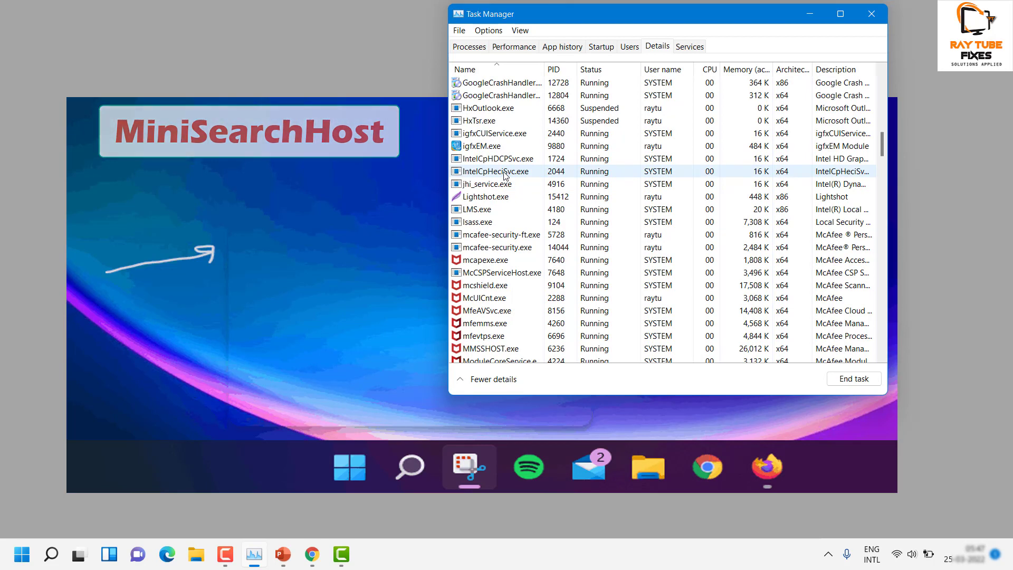
{"action": "left_click", "coordinate": [499, 171]}
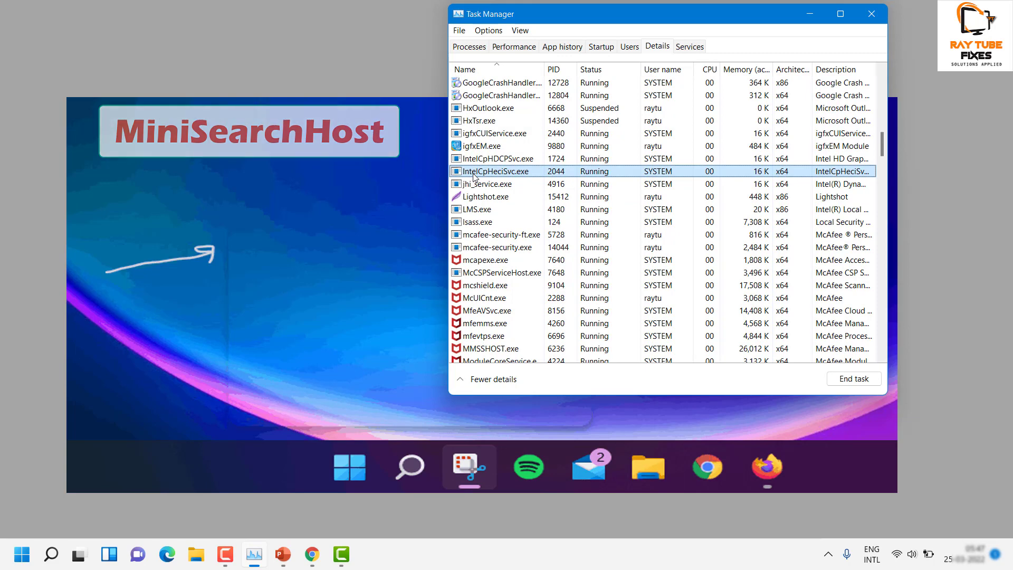
{"action": "right_click", "coordinate": [462, 171]}
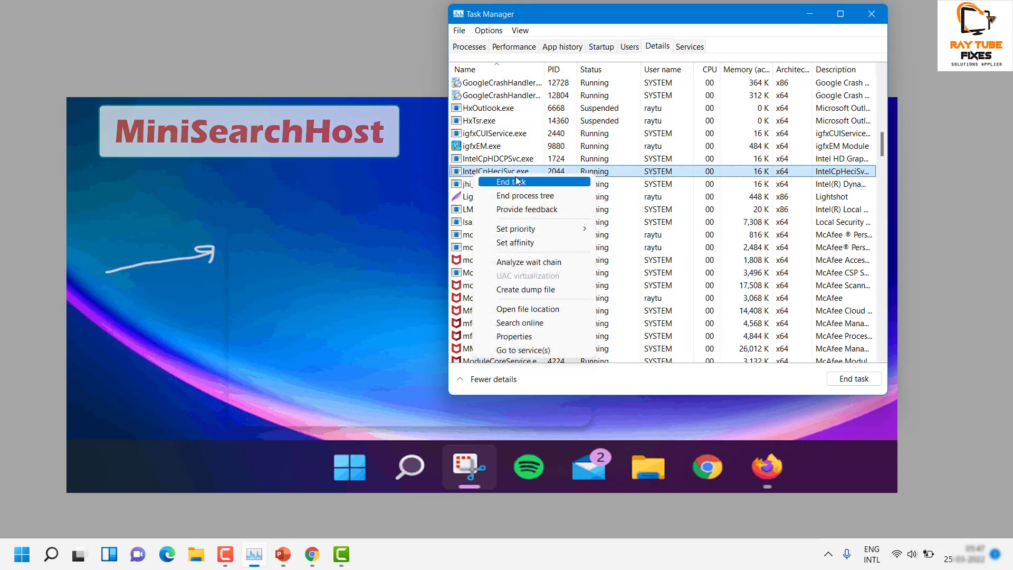